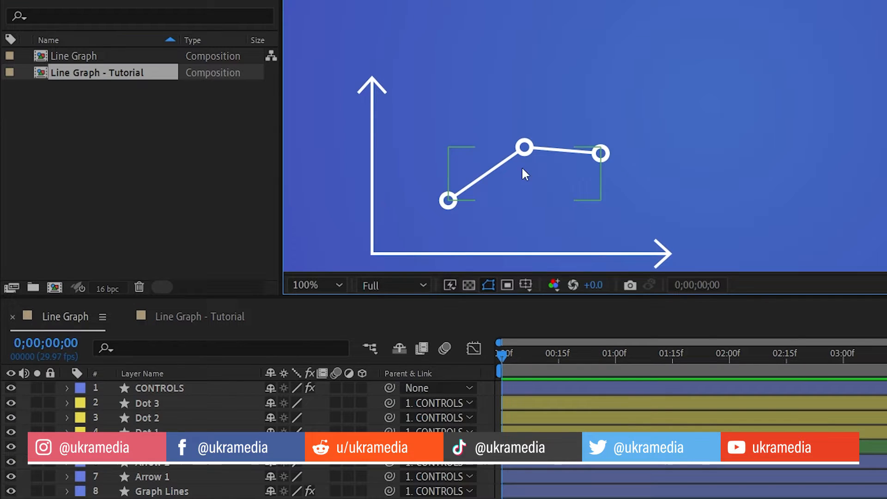
# Reshape the line graph by dragging the rightmost dot higher.
pyautogui.click(602, 153)
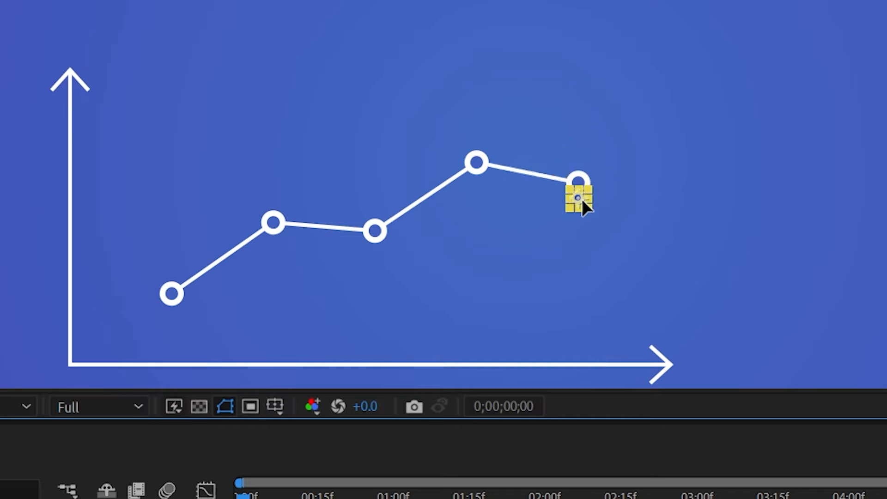
pyautogui.moveTo(579, 195); pyautogui.dragTo(679, 108)
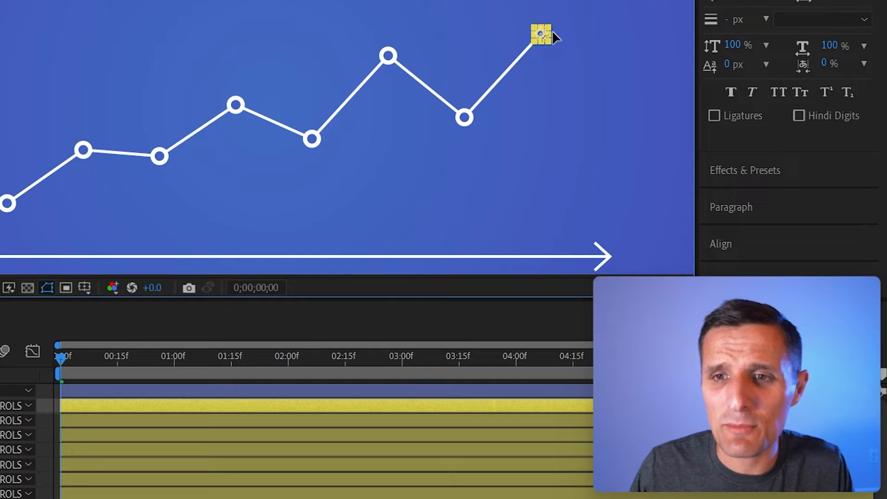
pyautogui.moveTo(539, 34); pyautogui.dragTo(617, 62)
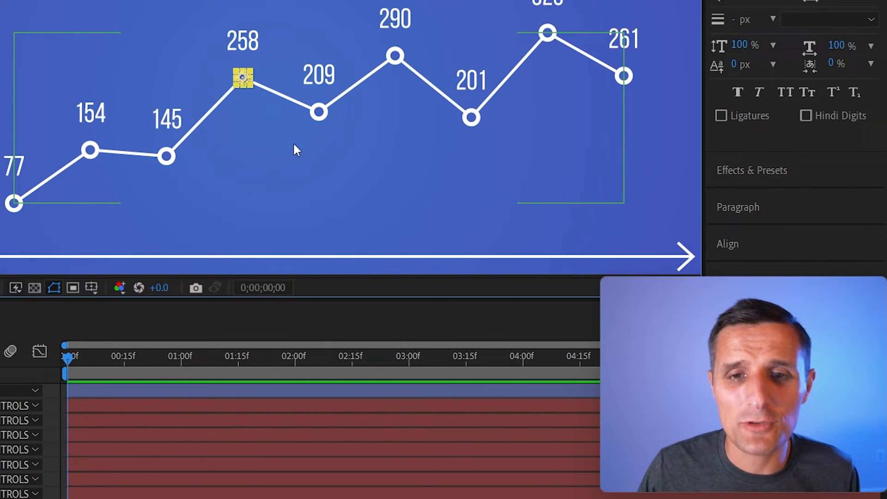
pyautogui.moveTo(427, 181)
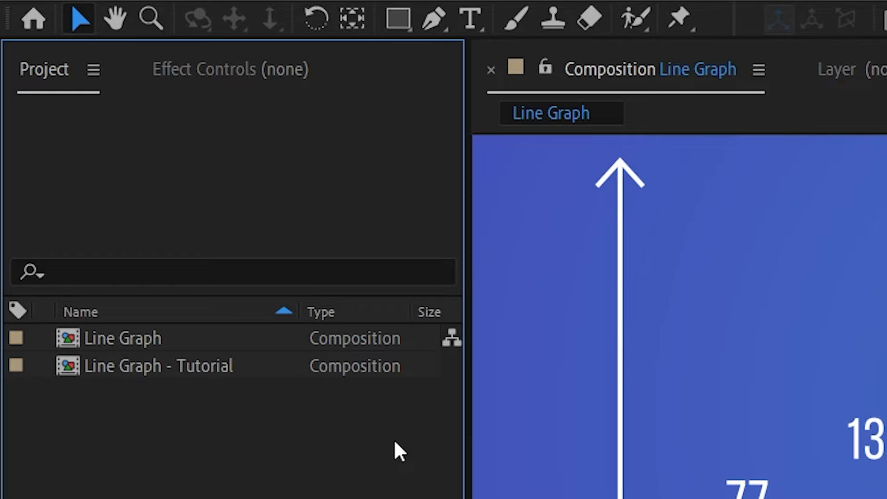
pyautogui.moveTo(136, 387)
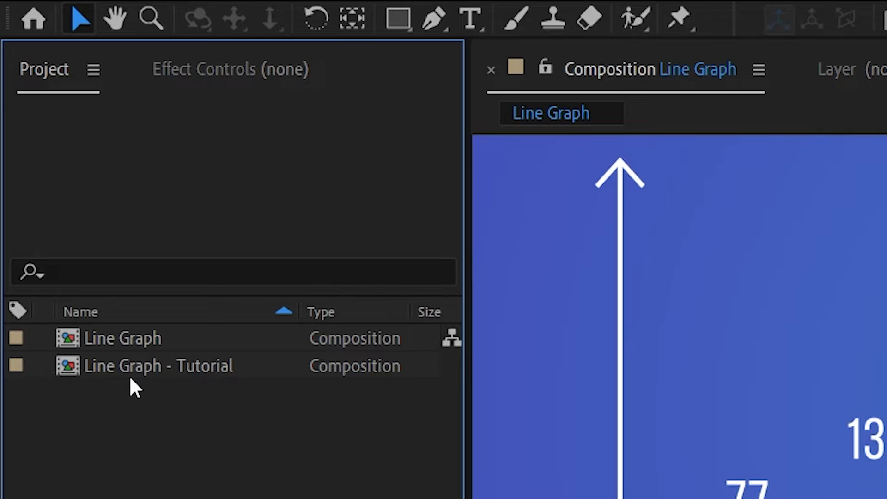
# In Line Graph - Tutorial, parent Value 1 to CONTROLS and set anchor point Y to 50.
pyautogui.click(156, 365)
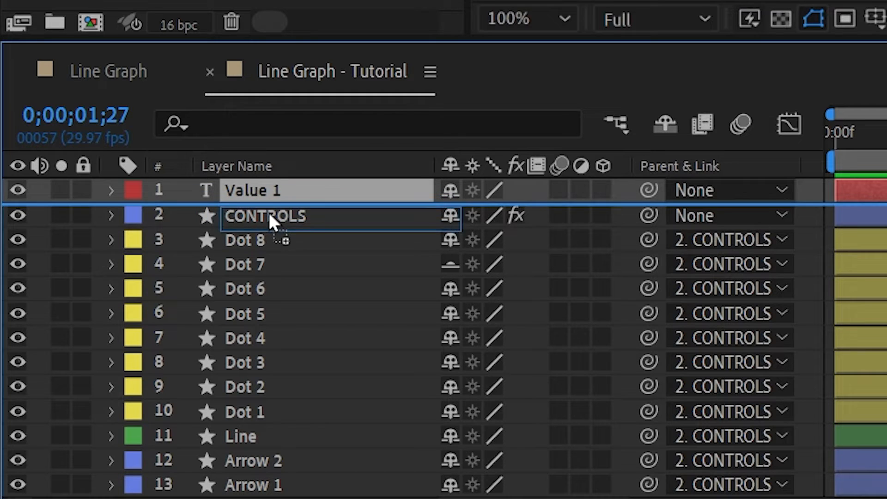
pyautogui.moveTo(264, 215); pyautogui.dragTo(264, 190)
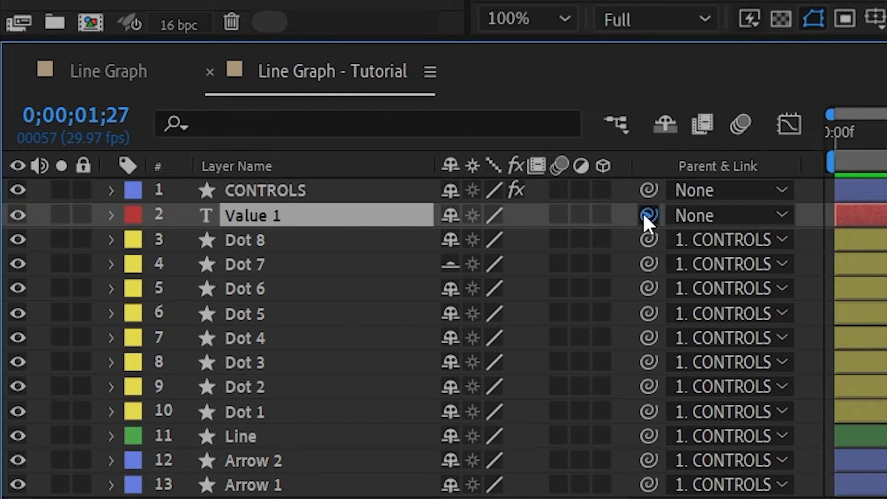
pyautogui.click(650, 215)
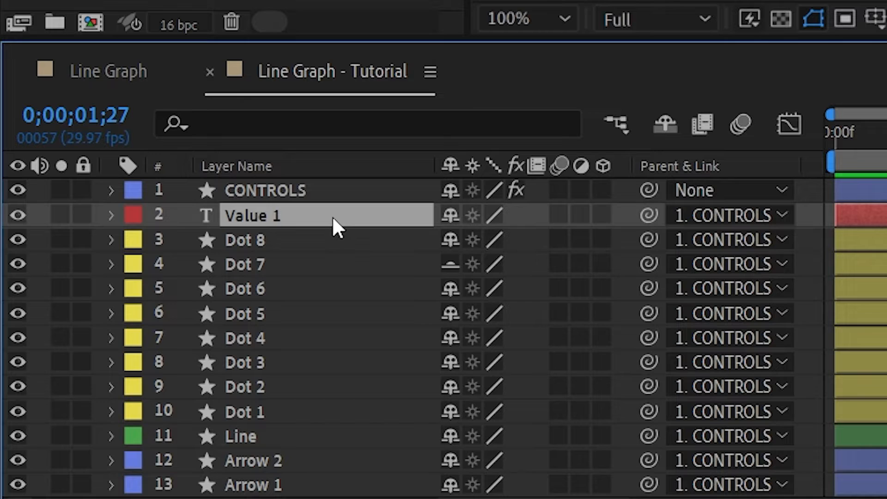
pyautogui.click(112, 215)
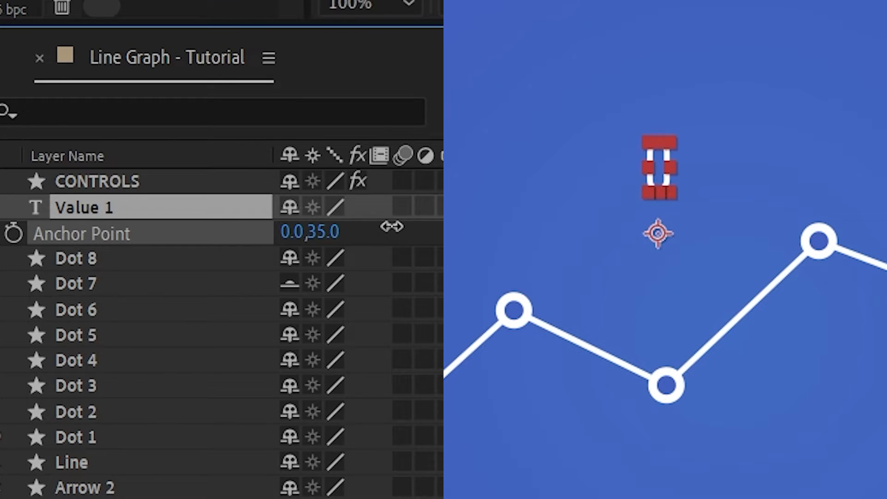
pyautogui.moveTo(310, 231); pyautogui.dragTo(328, 231)
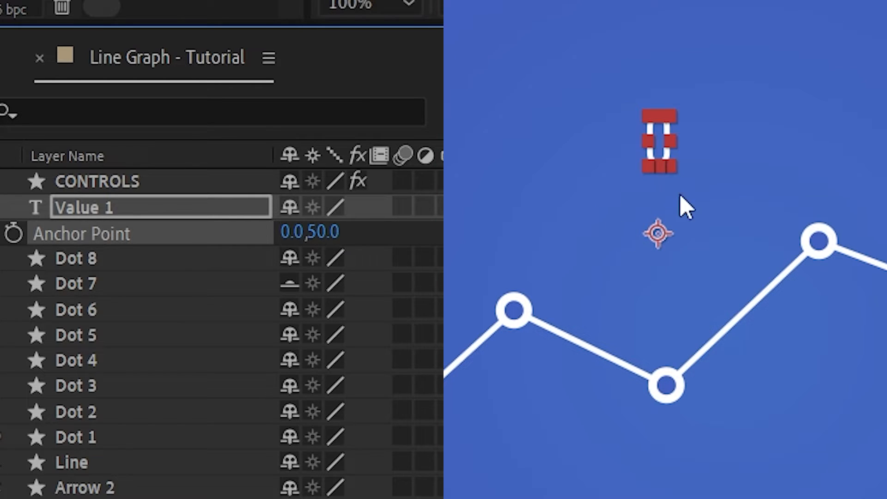
pyautogui.moveTo(678, 209)
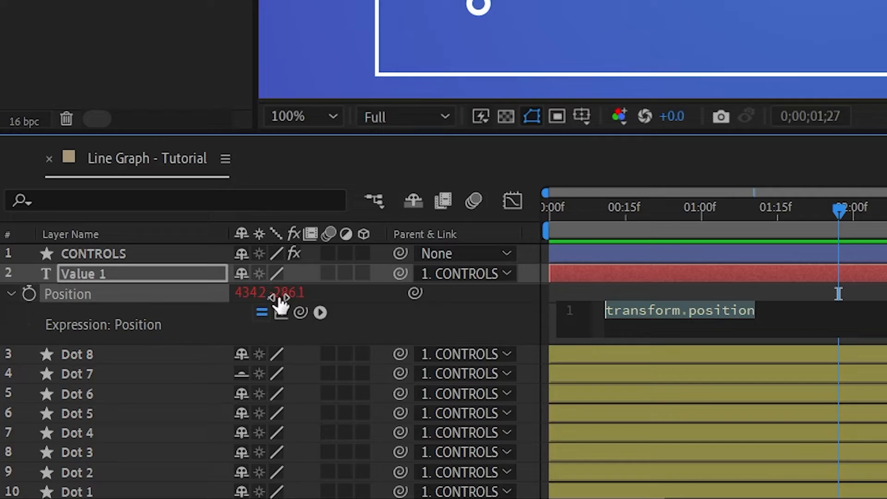
# Write line 1: const dotLayerName = thisLayer.name.replace("Value", "Dot");.
pyautogui.write('const dot')
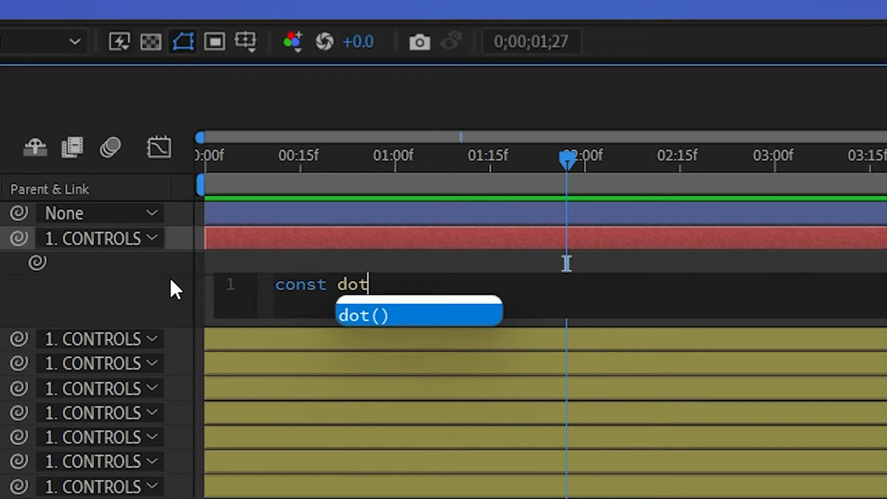
pyautogui.write('LayerName =')
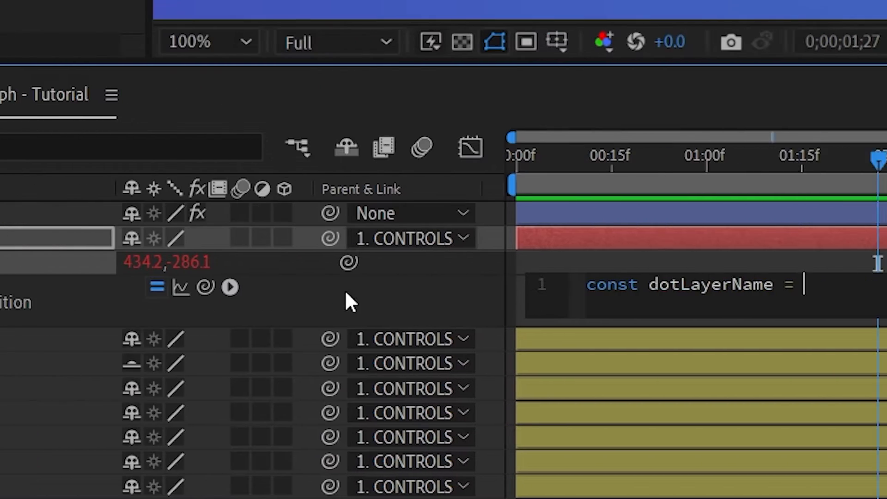
pyautogui.write('thisLayer')
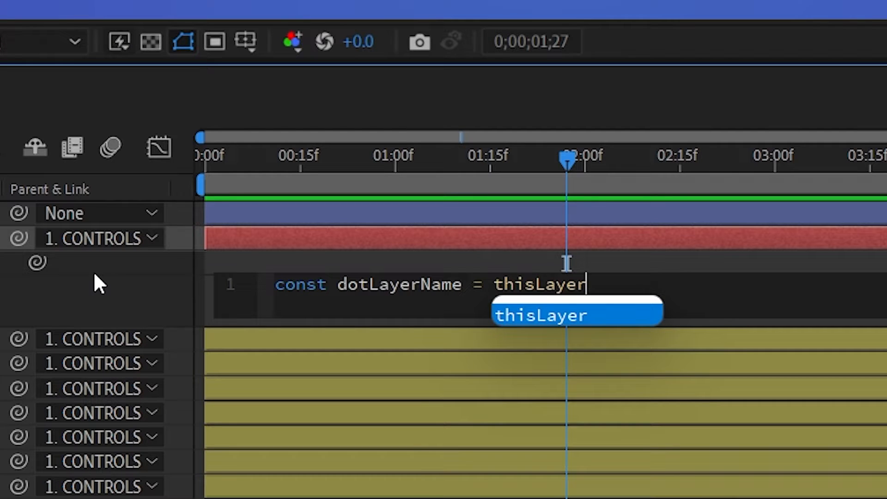
pyautogui.write('.name.')
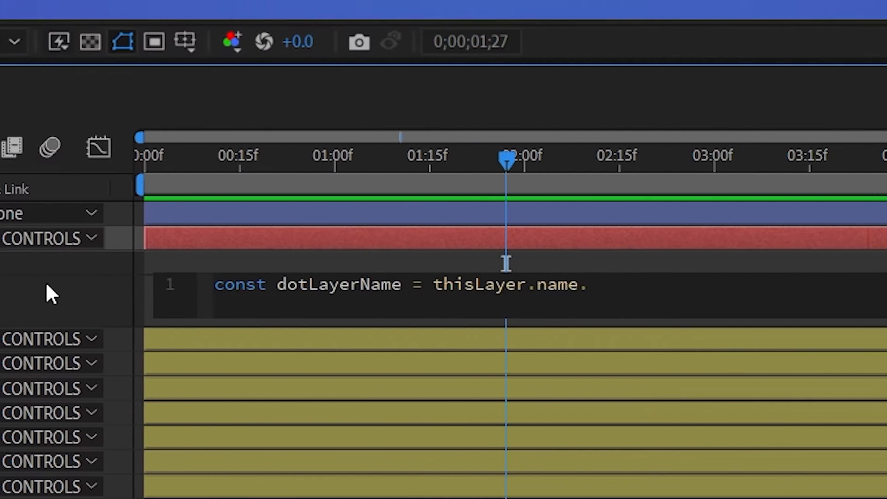
pyautogui.write('.replace')
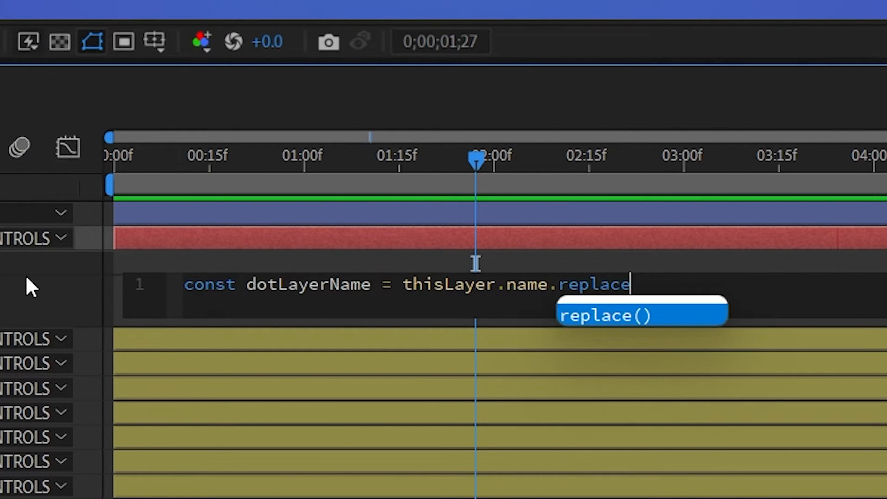
pyautogui.write('("V"')
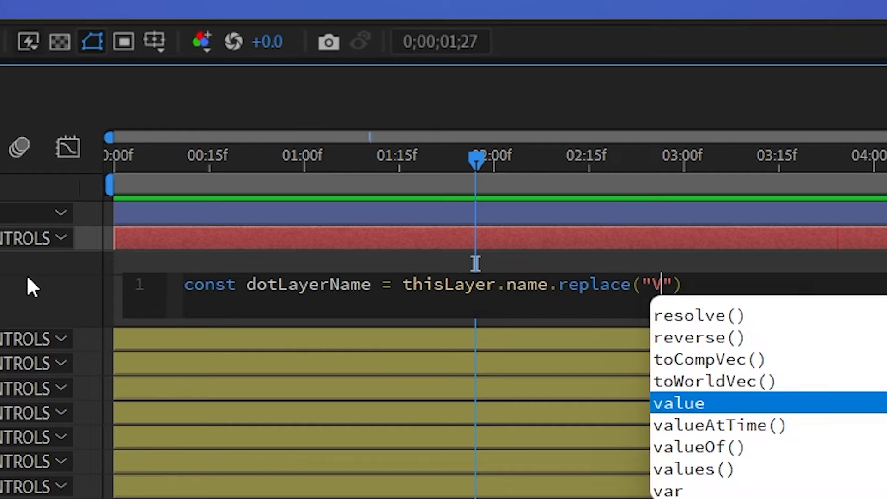
pyautogui.write('alue", "Dot')
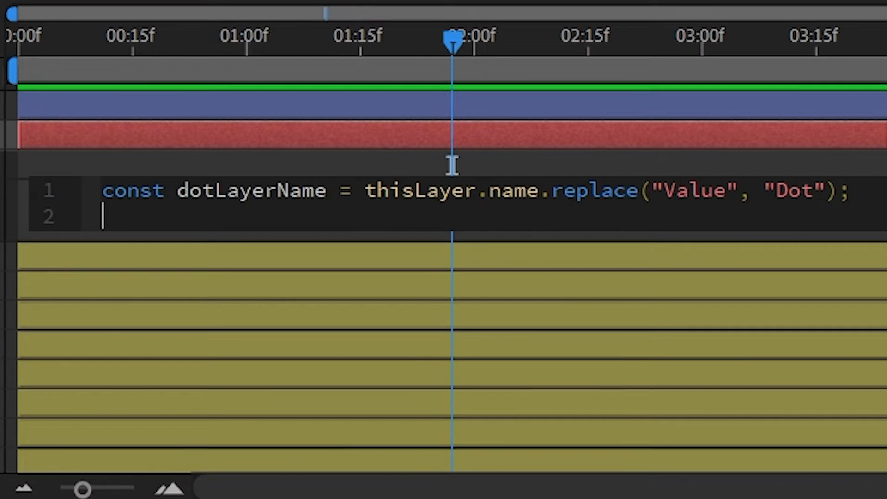
# Write line 2: thisComp.layer(dotLayerName).transform.position.value, using autocomplete.
pyautogui.write('thisComp')
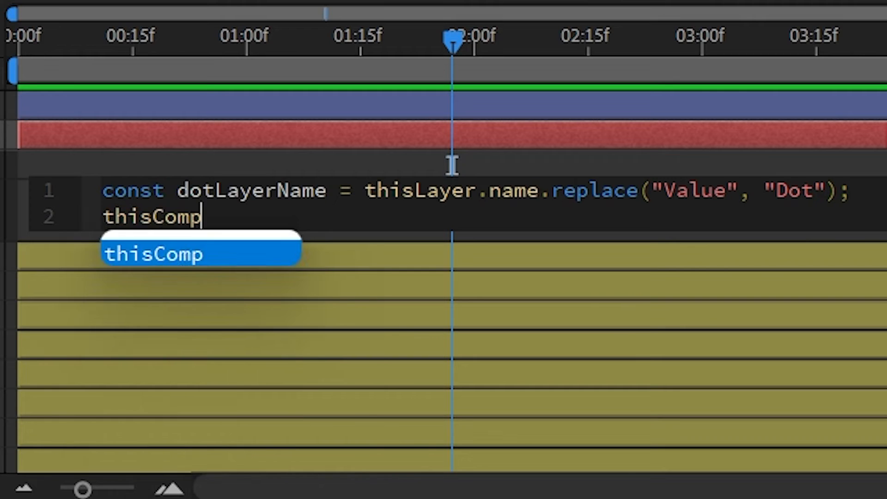
pyautogui.write('.layer(')
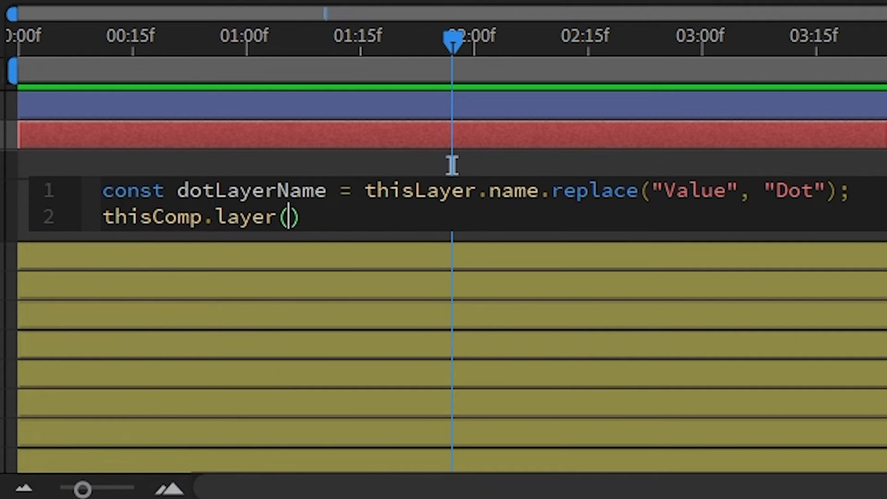
pyautogui.write('dotLayerName')
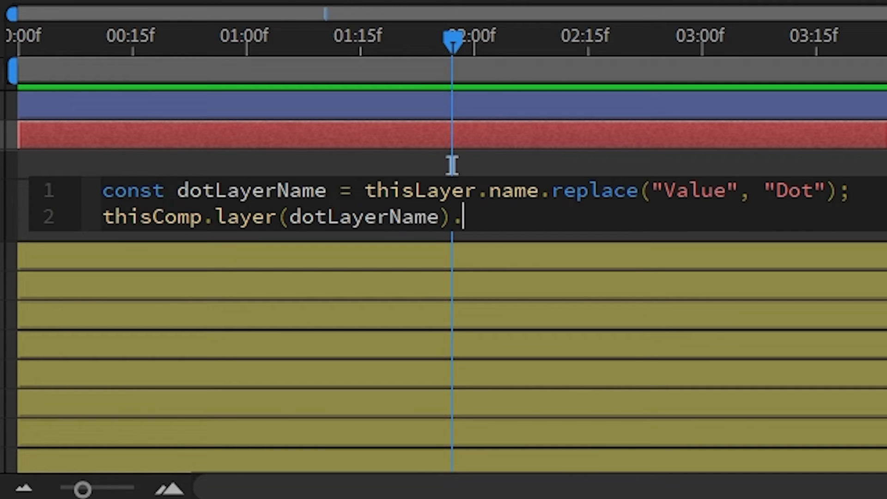
pyautogui.write('transform')
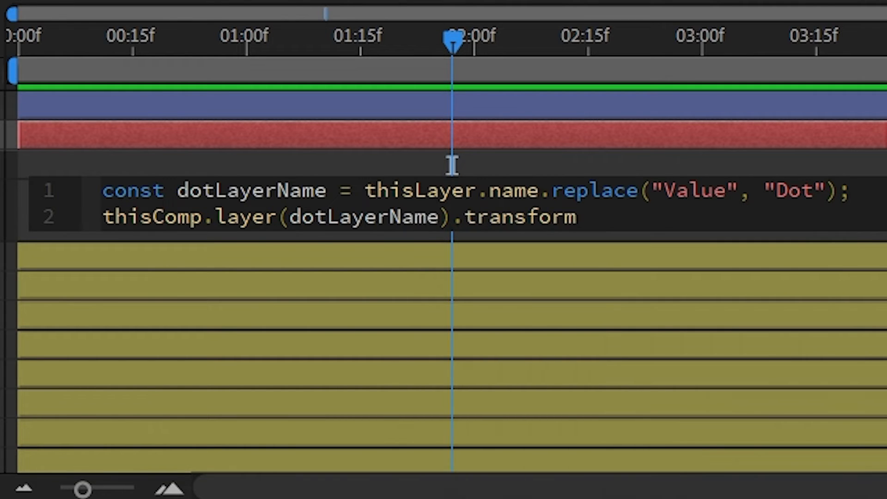
pyautogui.write('.po')
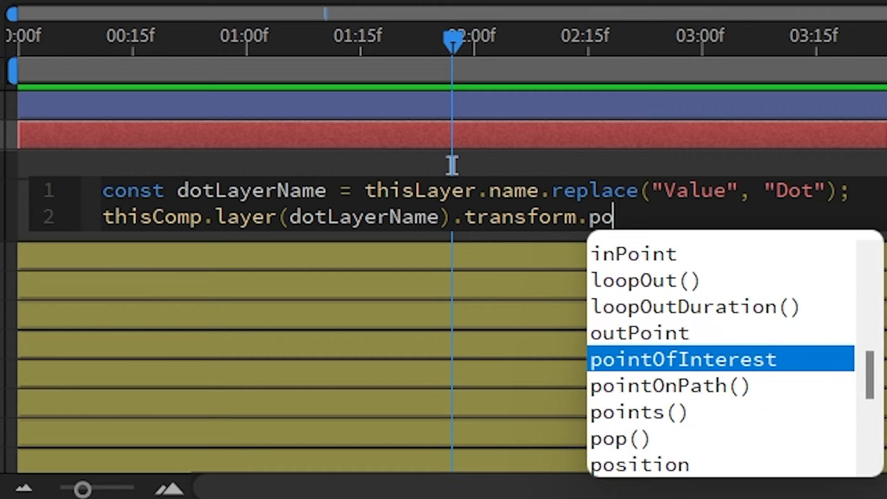
pyautogui.write('sition.value')
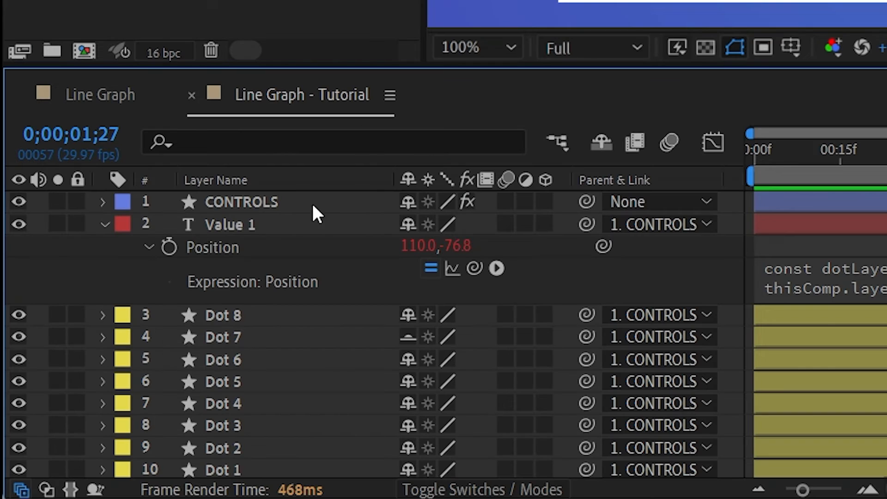
pyautogui.moveTo(229, 235)
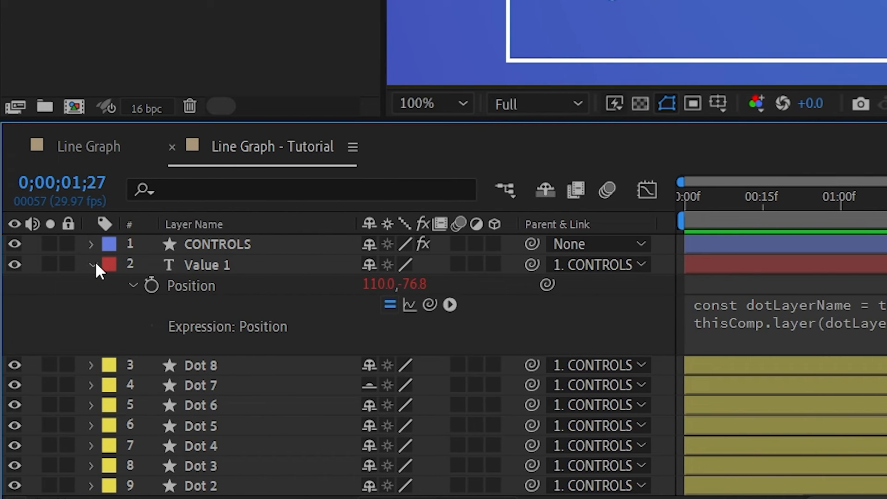
# Collapse the Value 1 layer's expanded properties.
pyautogui.click(93, 265)
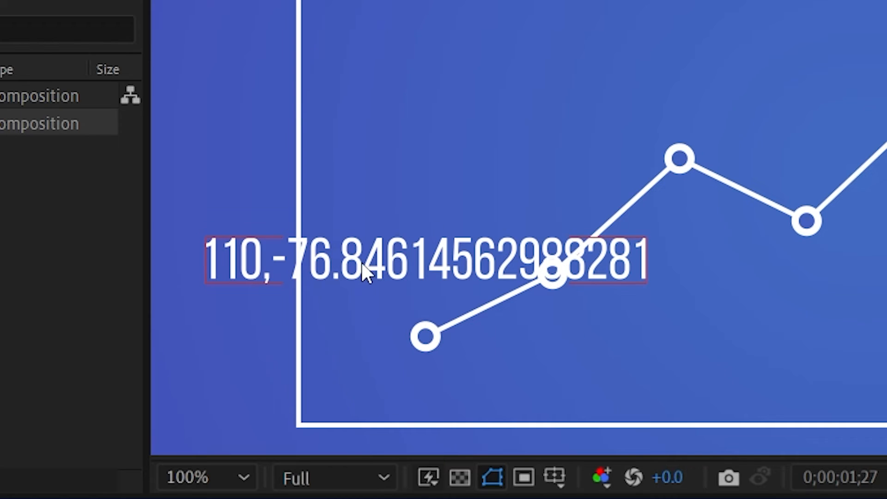
pyautogui.moveTo(631, 254)
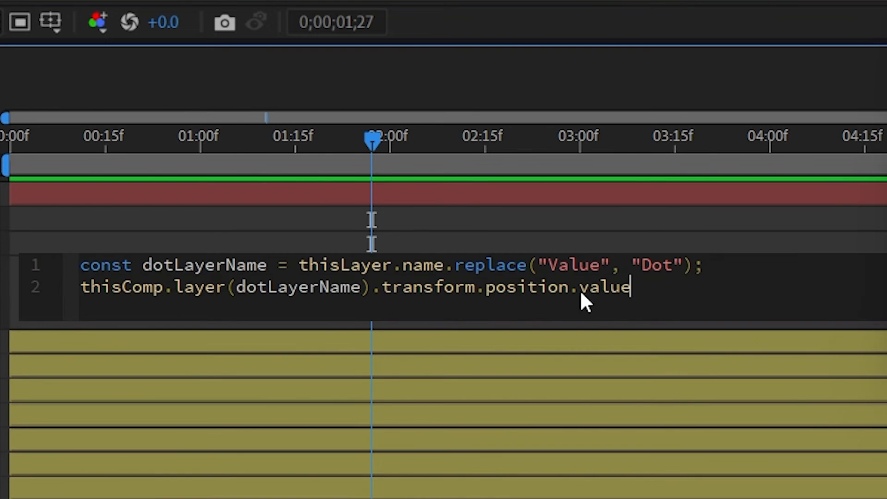
pyautogui.moveTo(619, 317)
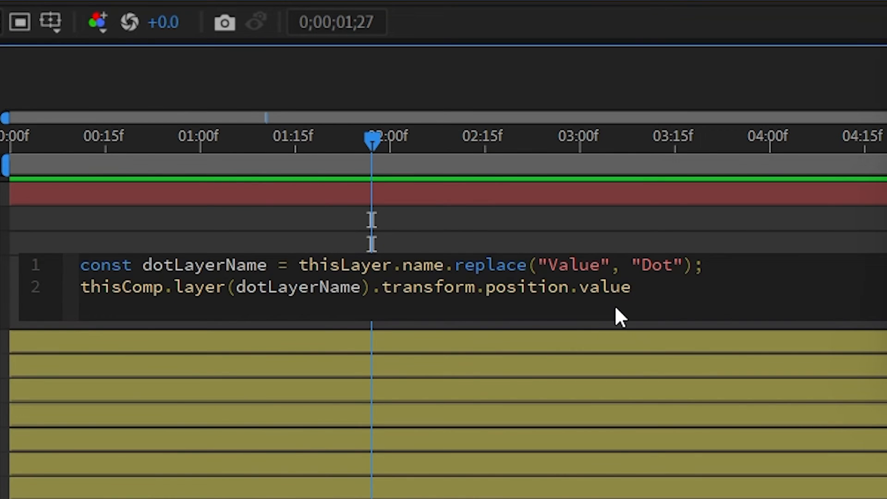
# Append [1].toFixed() * -1 so the text shows the dot's positive, rounded Y value.
pyautogui.write('[]')
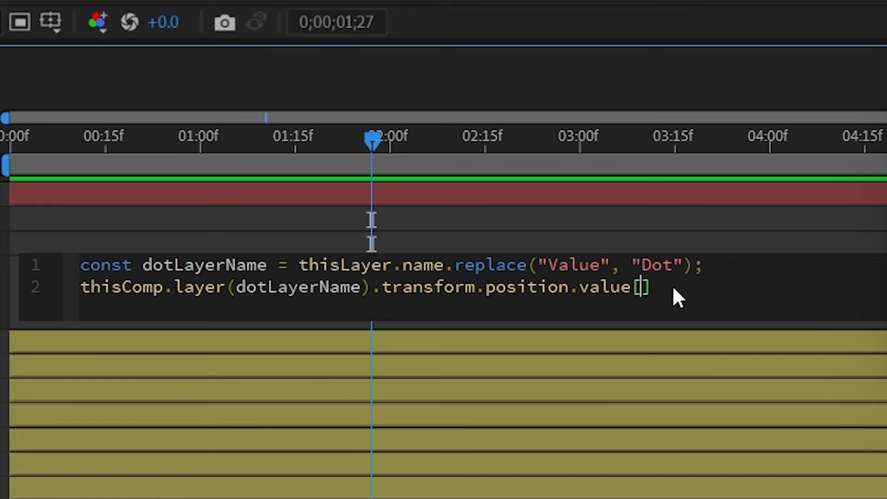
pyautogui.write('1')
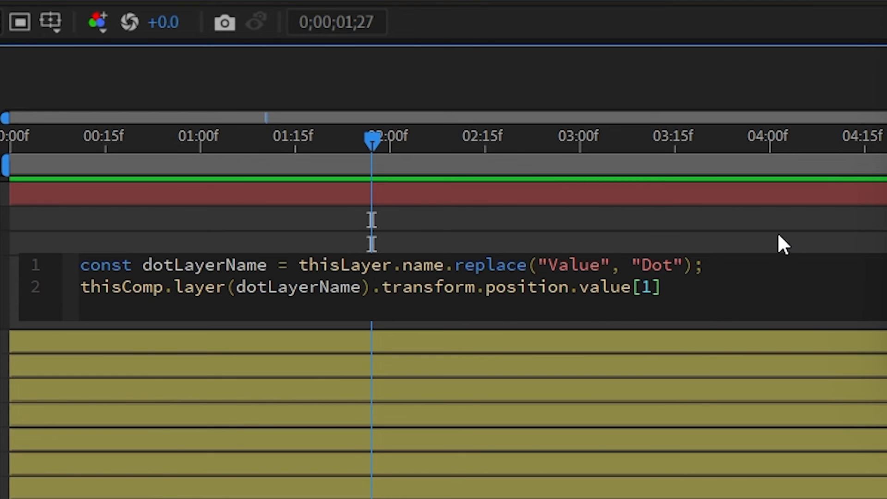
pyautogui.write('.toFixed(')
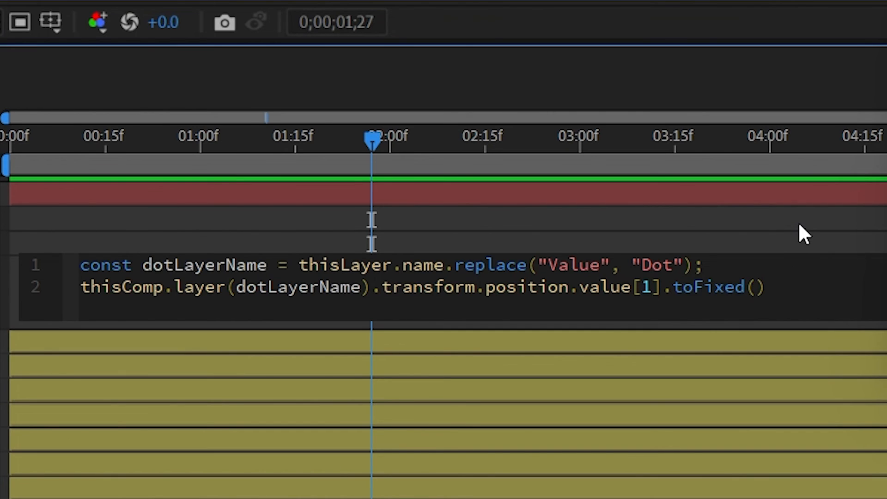
pyautogui.write('* -1')
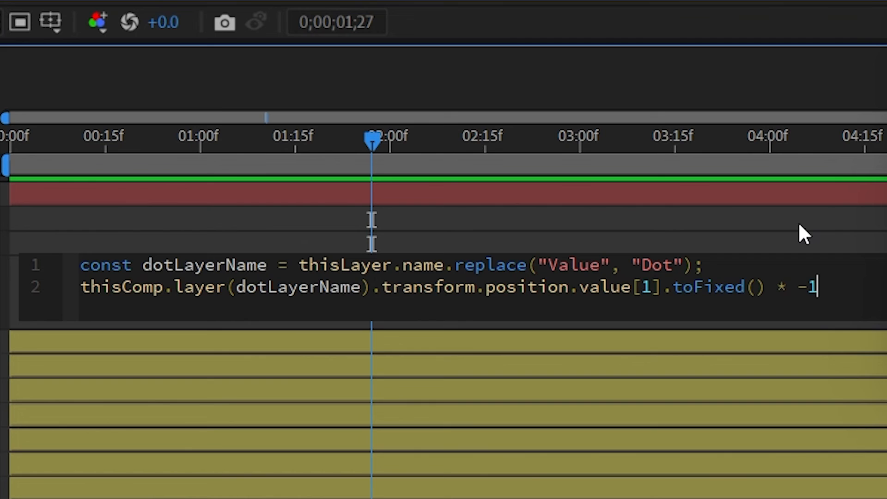